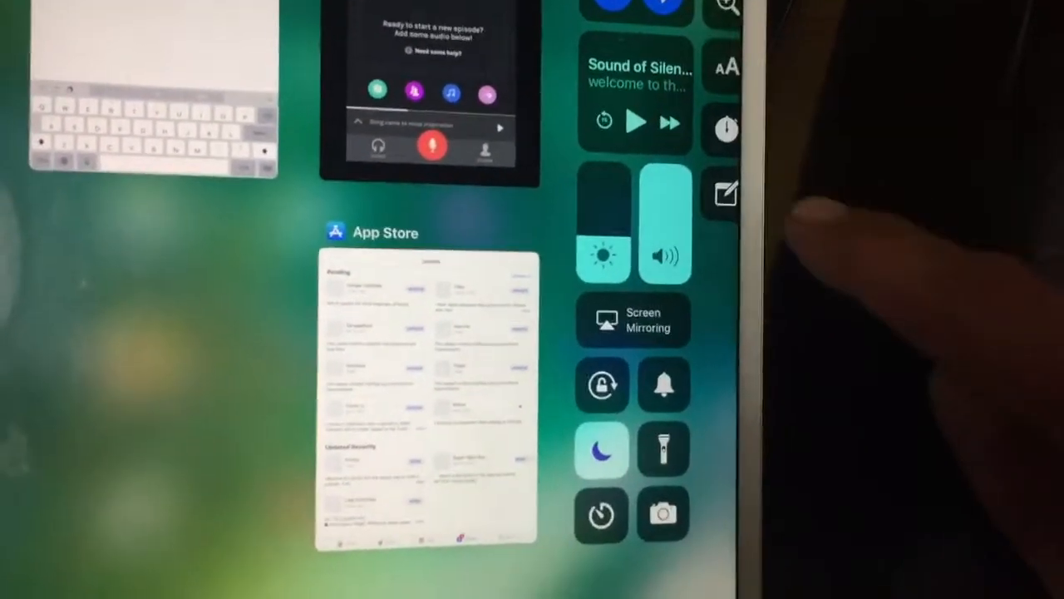
Bring the Anchor app back to the foreground from the app switcher
left_click(635, 123)
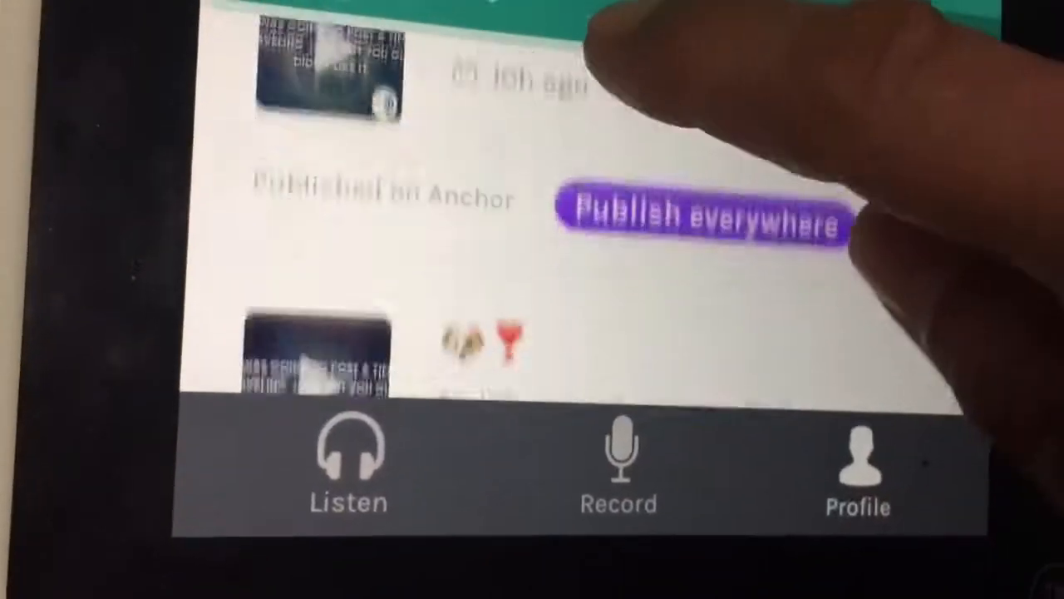
Load 'Song came to mind inspiration' from the Episodes list into the mini player
left_click(702, 217)
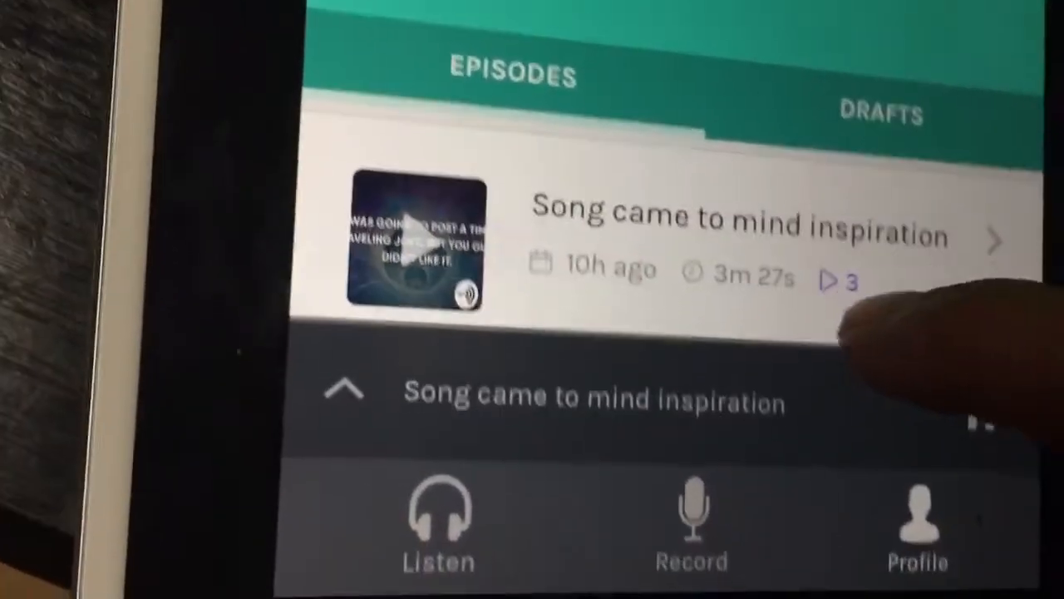
Expand the mini player into the full-screen player for the episode
left_click(597, 396)
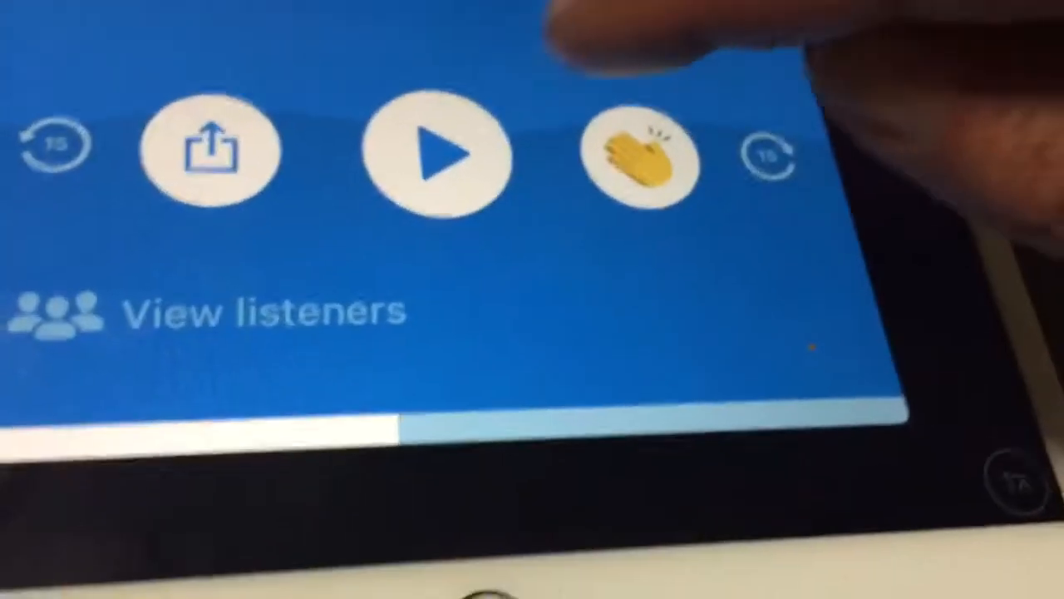
Start playback and show the Speaker output and Normal/Fast speed settings sheet
left_click(430, 153)
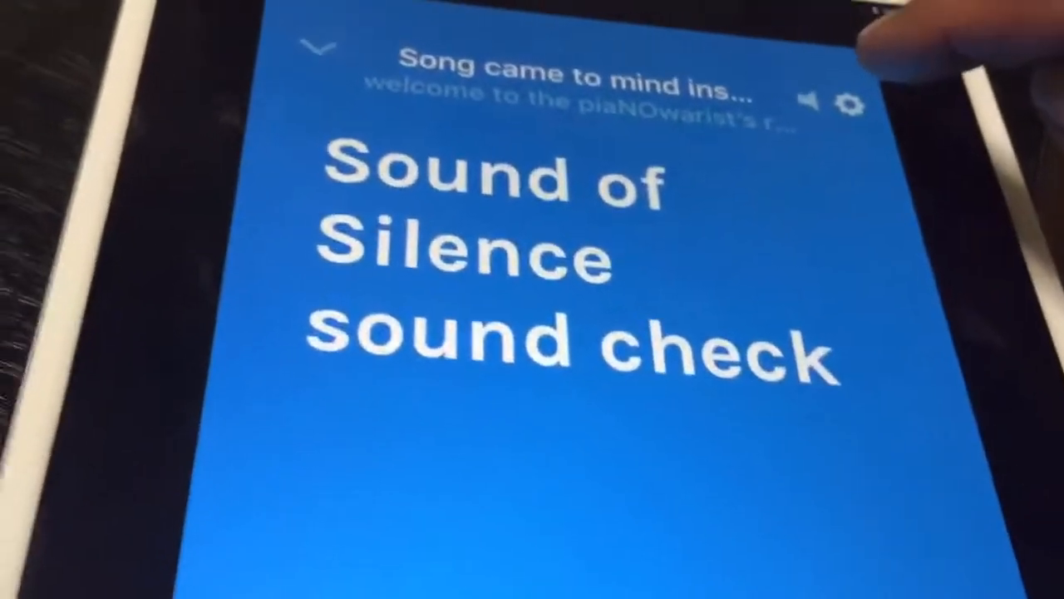
left_click(850, 101)
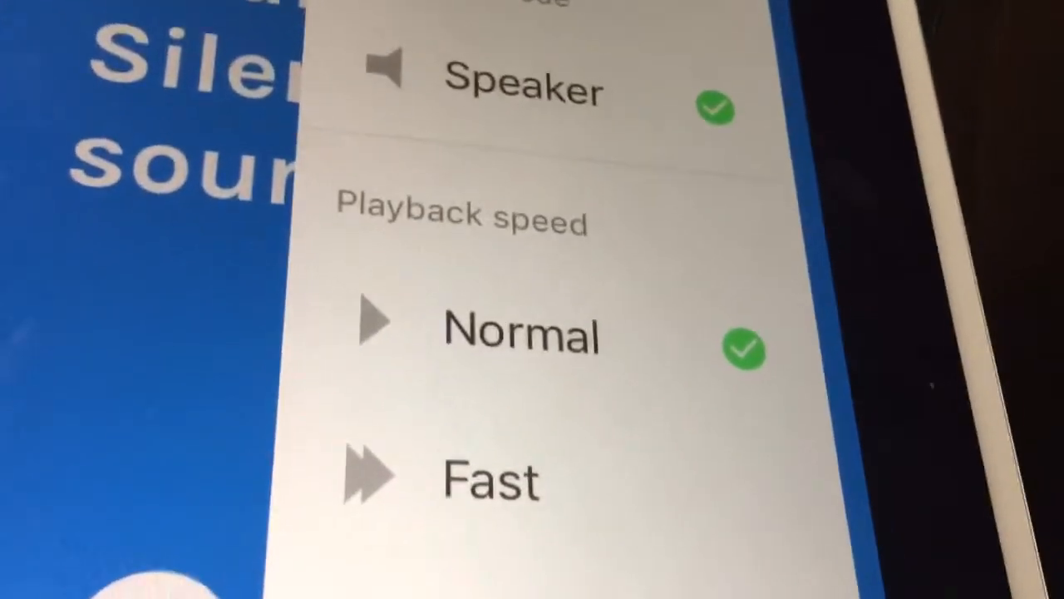
Leave Anchor for the home screen and launch Facebook to its news feed
scroll("down", 3)
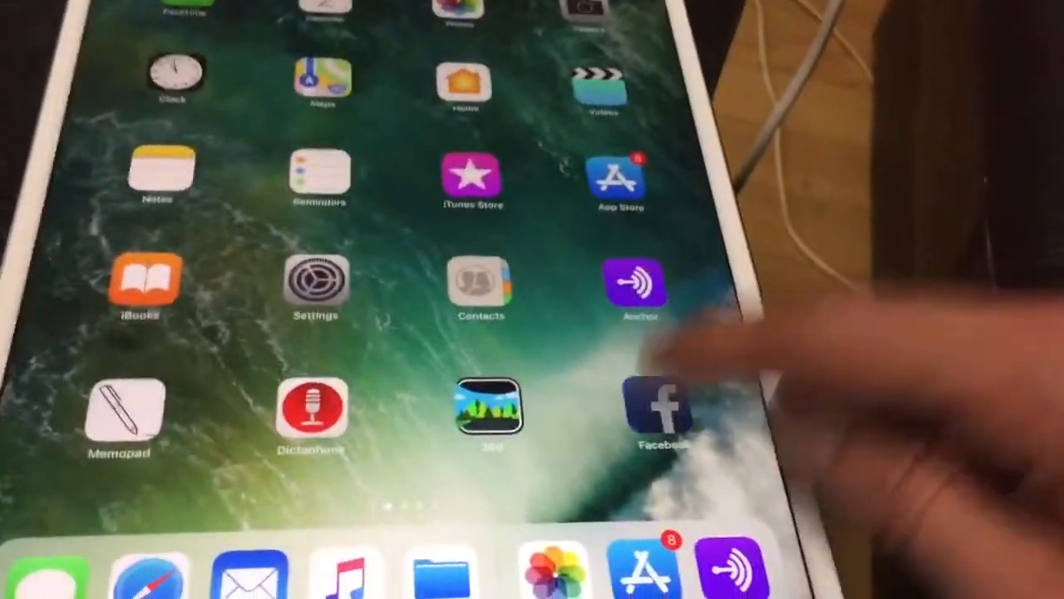
left_click(657, 407)
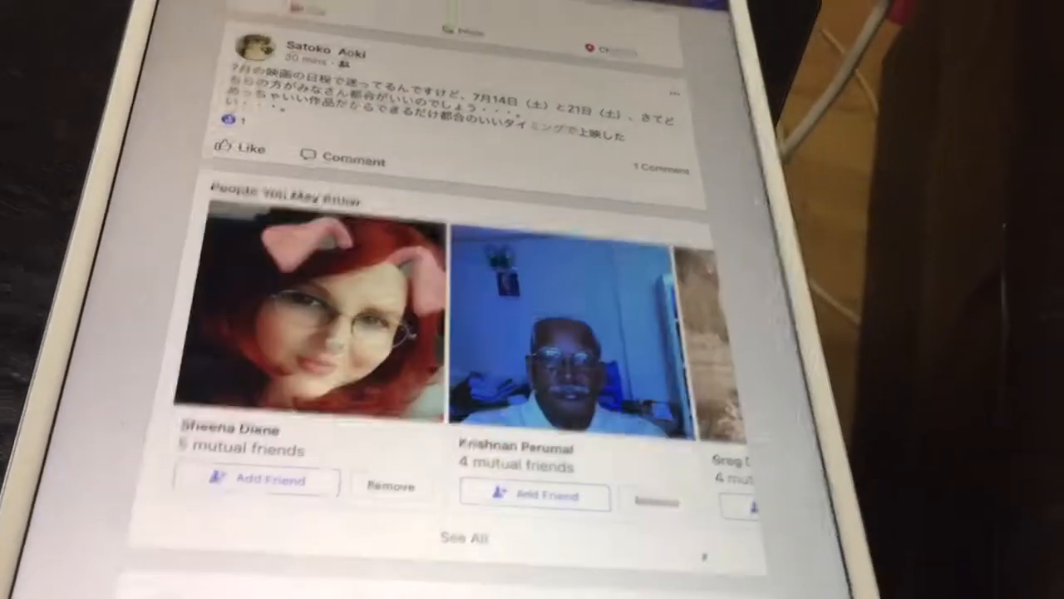